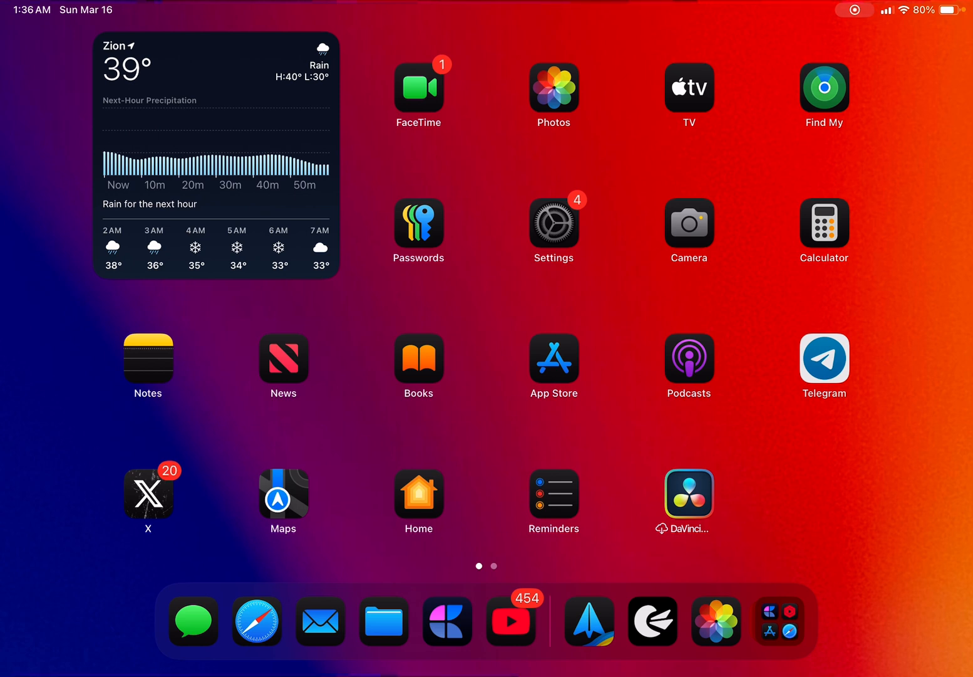
# - Show Apple Mail's empty inbox and its open windows, then launch Spark's Smart inbox
pyautogui.click(321, 622)
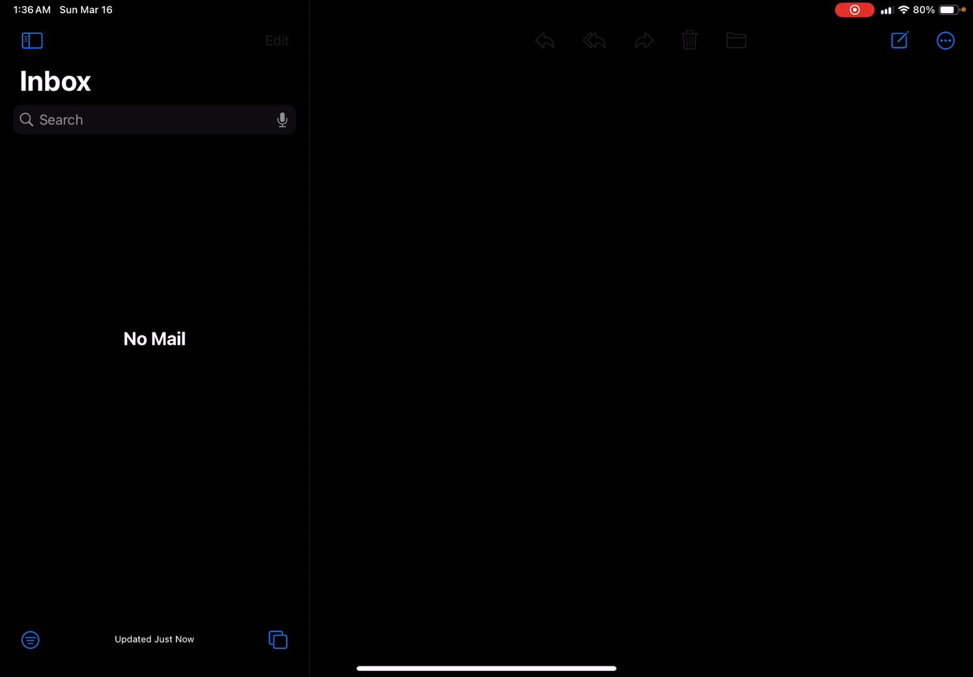
pyautogui.click(900, 41)
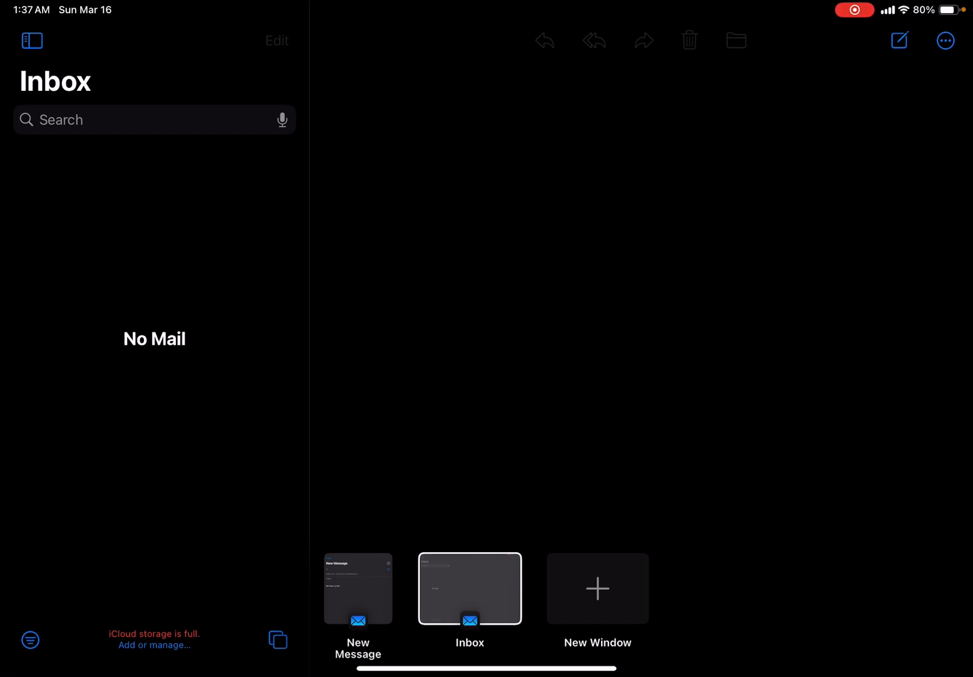
pyautogui.click(470, 588)
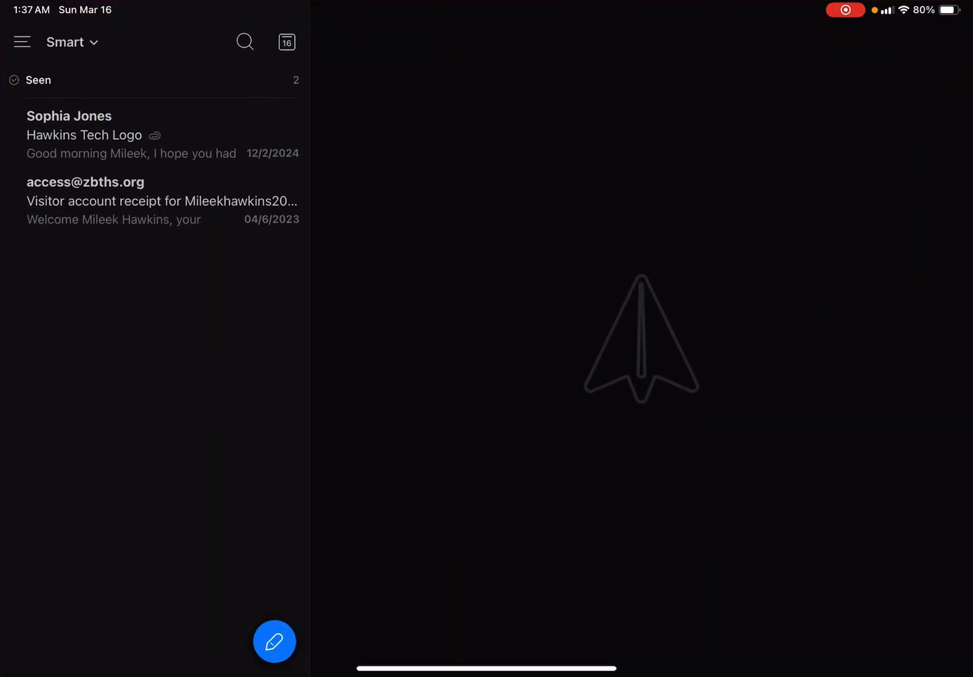
# - View and discard a new Spark draft, then show and hide the Gmail folder list
pyautogui.click(274, 641)
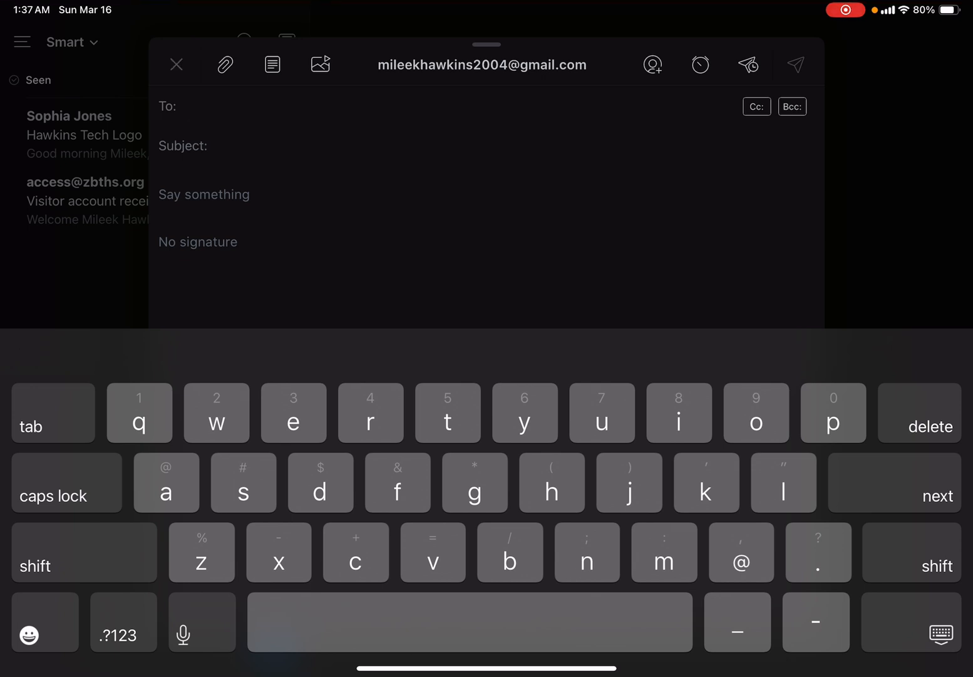
pyautogui.click(176, 64)
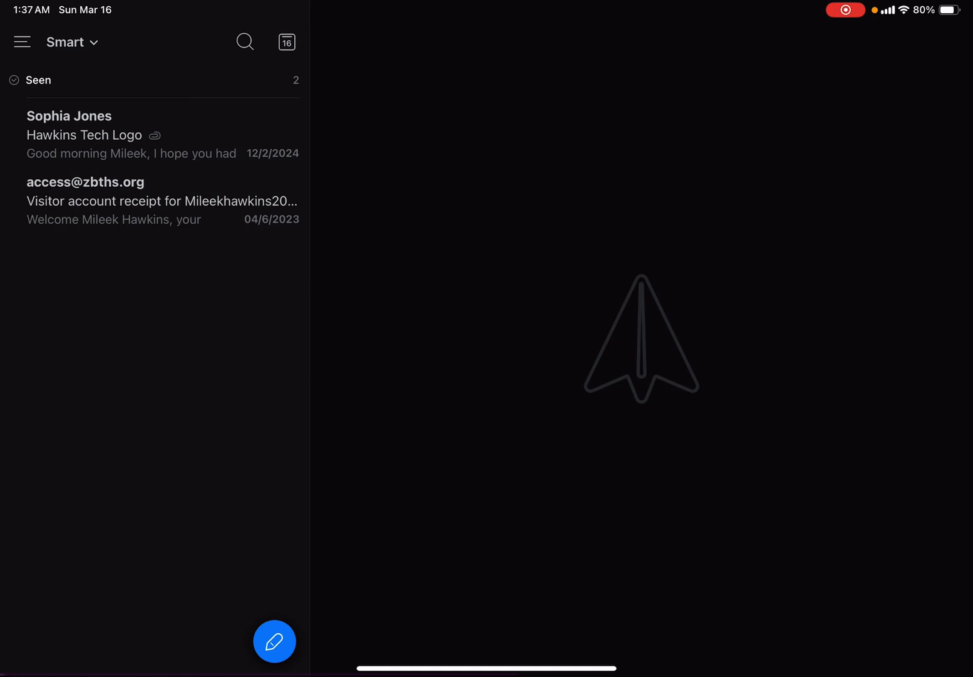
pyautogui.click(21, 42)
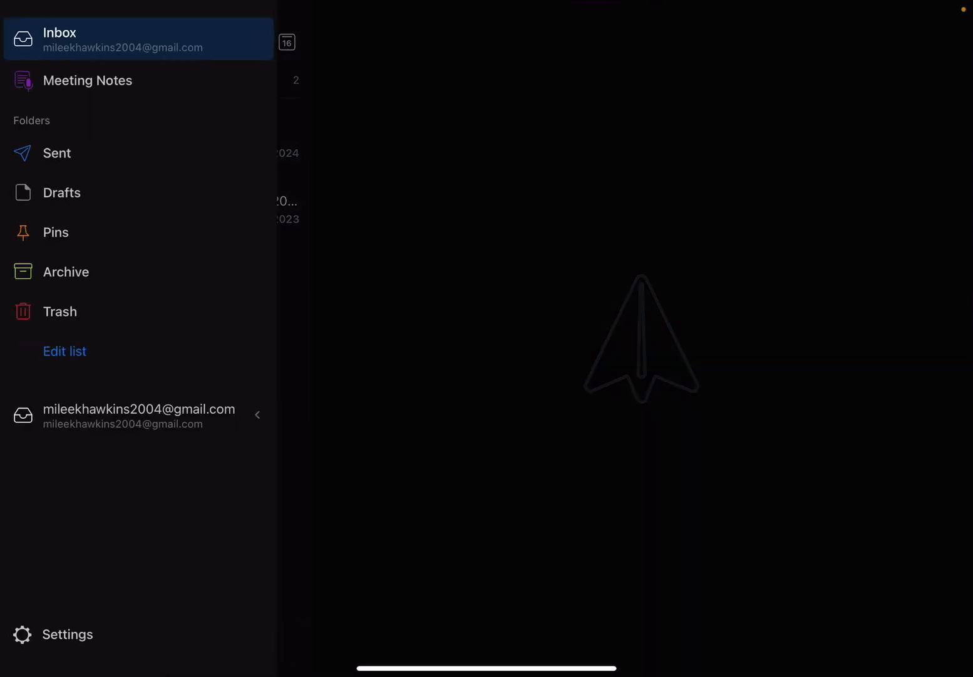
pyautogui.click(22, 41)
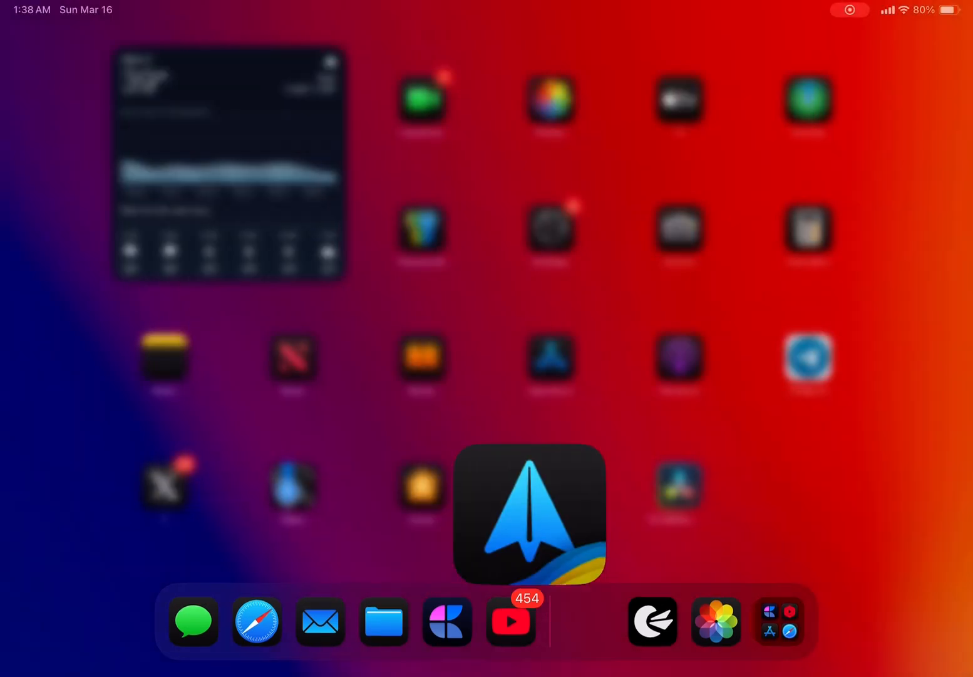
# - Open Canary Mail's Gmail inbox with two emails, scroll it, then return Home
pyautogui.click(529, 515)
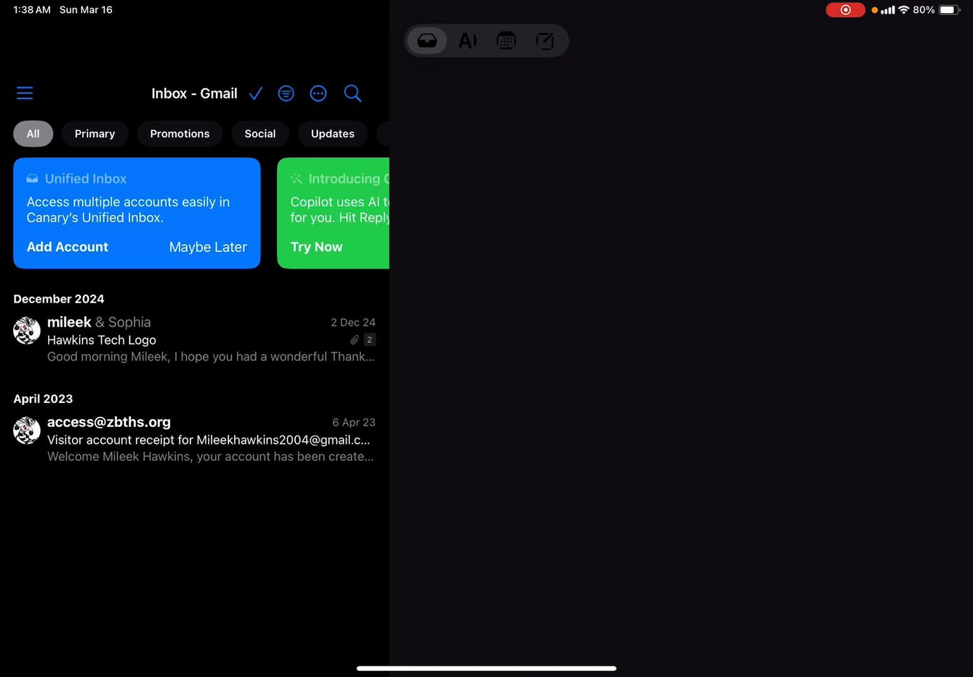
pyautogui.scroll(-3)
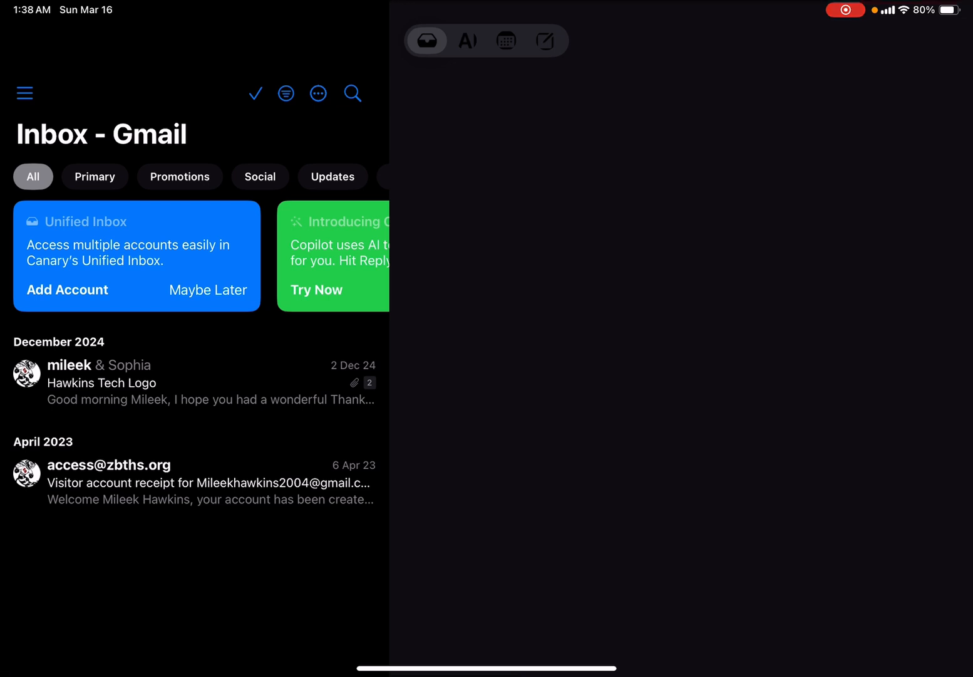
pyautogui.hscroll(-3)
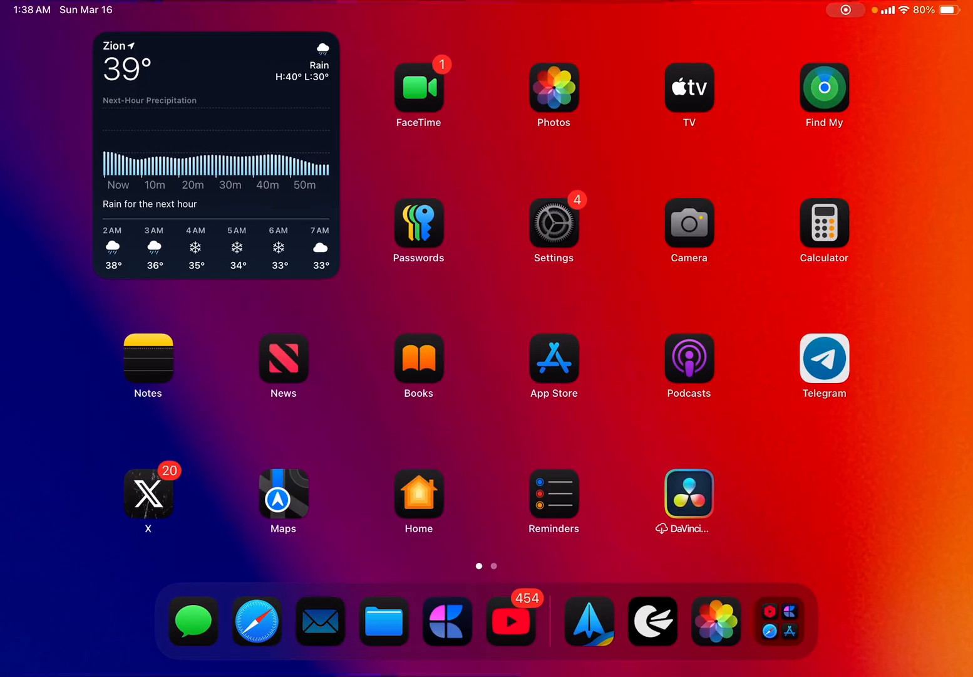
pyautogui.click(320, 620)
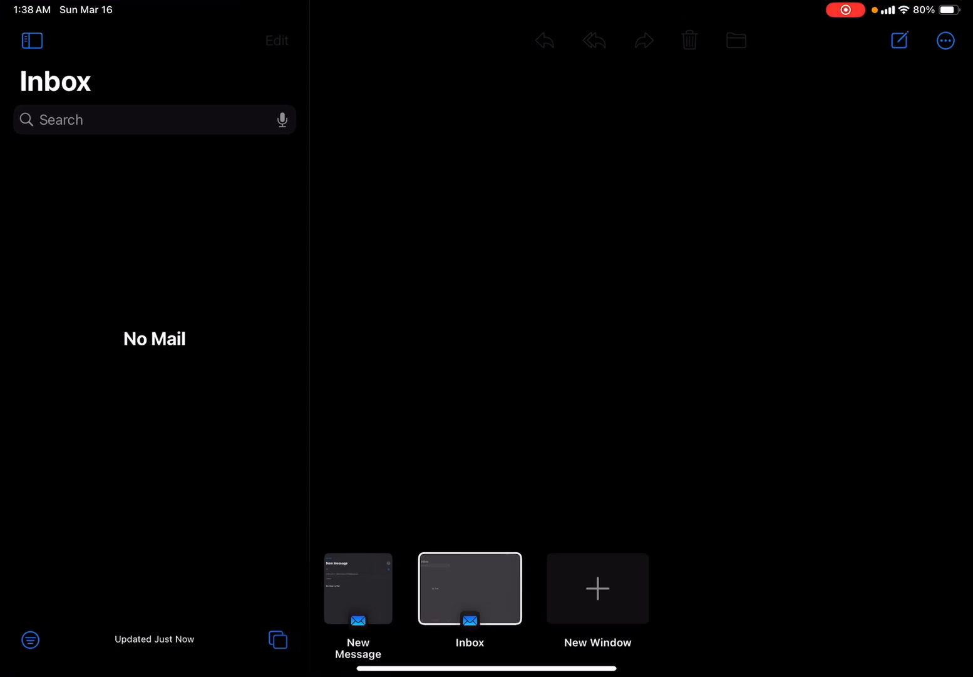
pyautogui.click(470, 588)
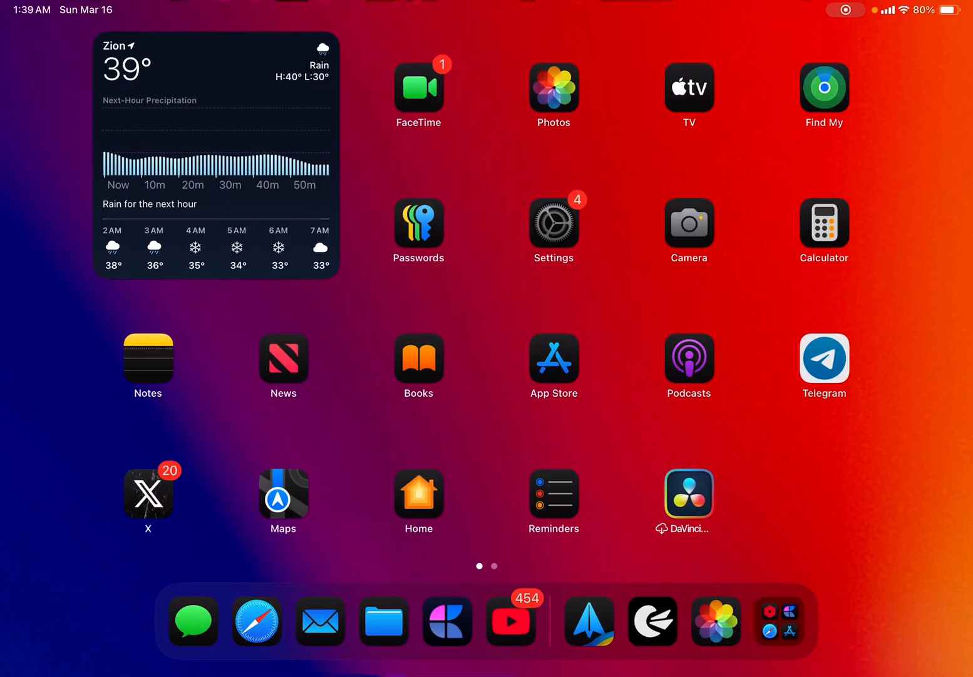
pyautogui.click(321, 621)
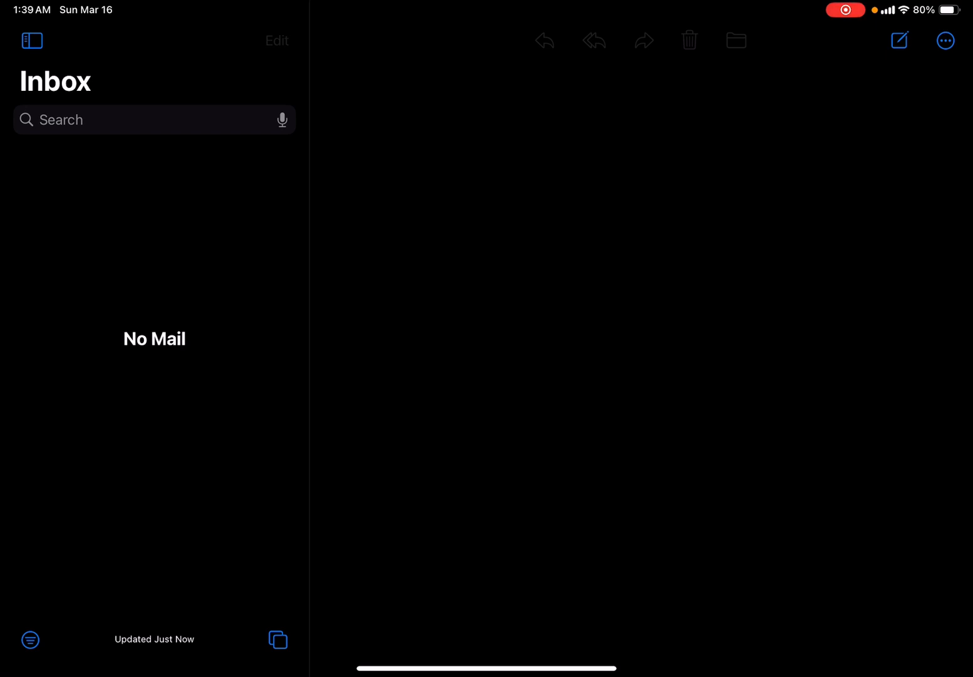
pyautogui.press('home')
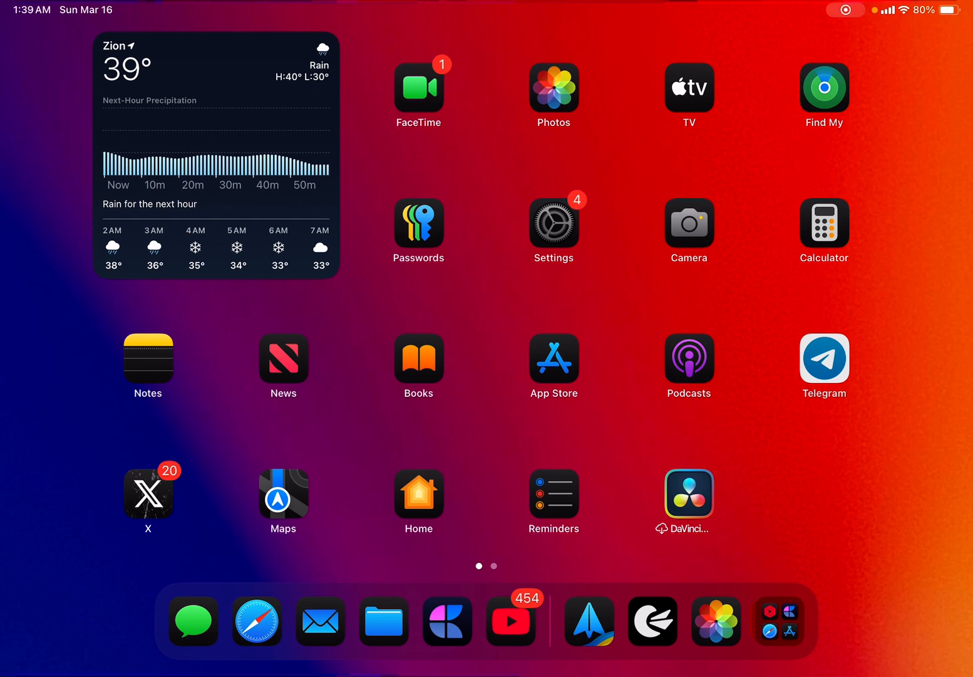
# - Switch the default email app from Spark to Mail under Settings Default Apps
pyautogui.click(553, 221)
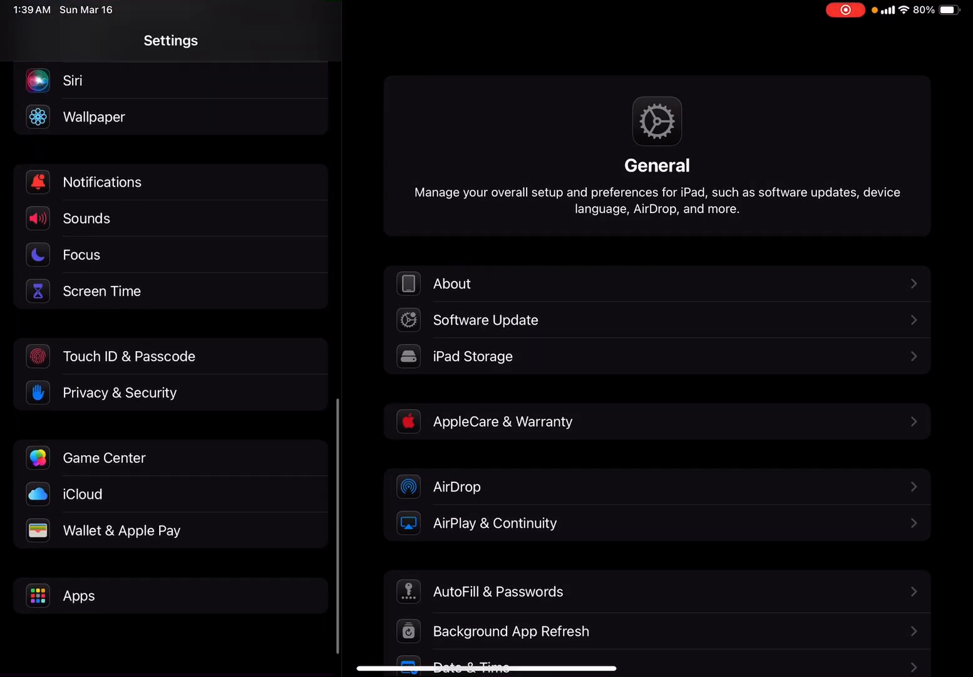
pyautogui.scroll(-3)
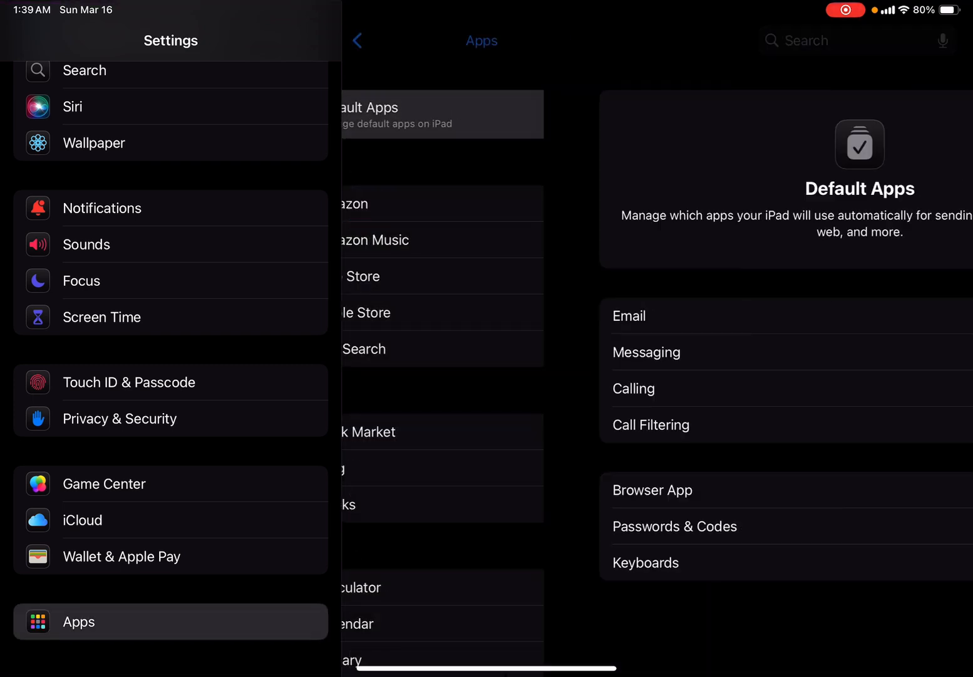
pyautogui.click(441, 114)
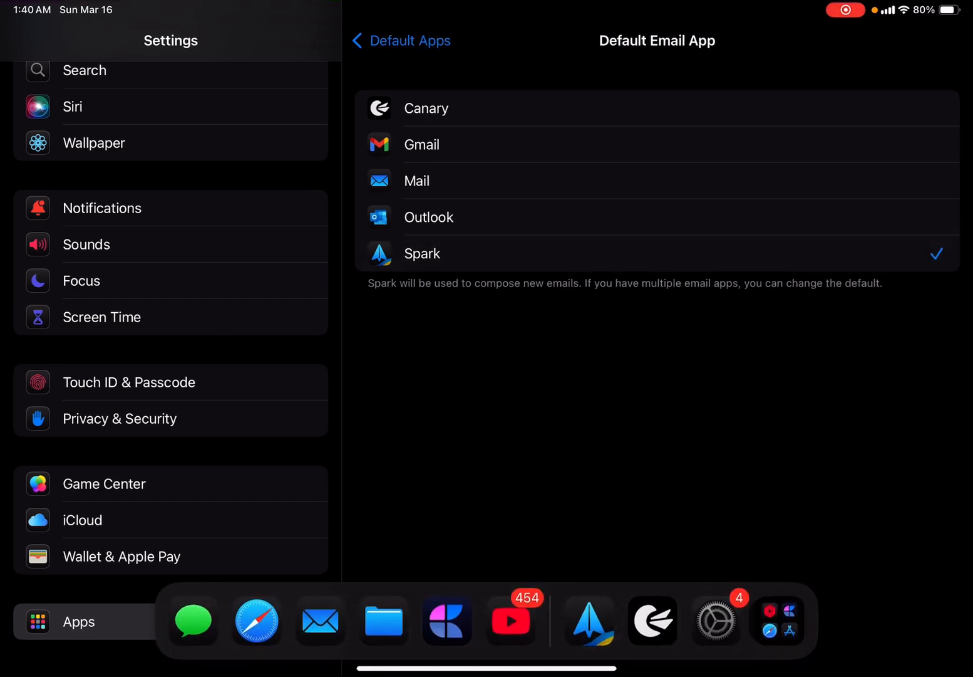
pyautogui.click(589, 620)
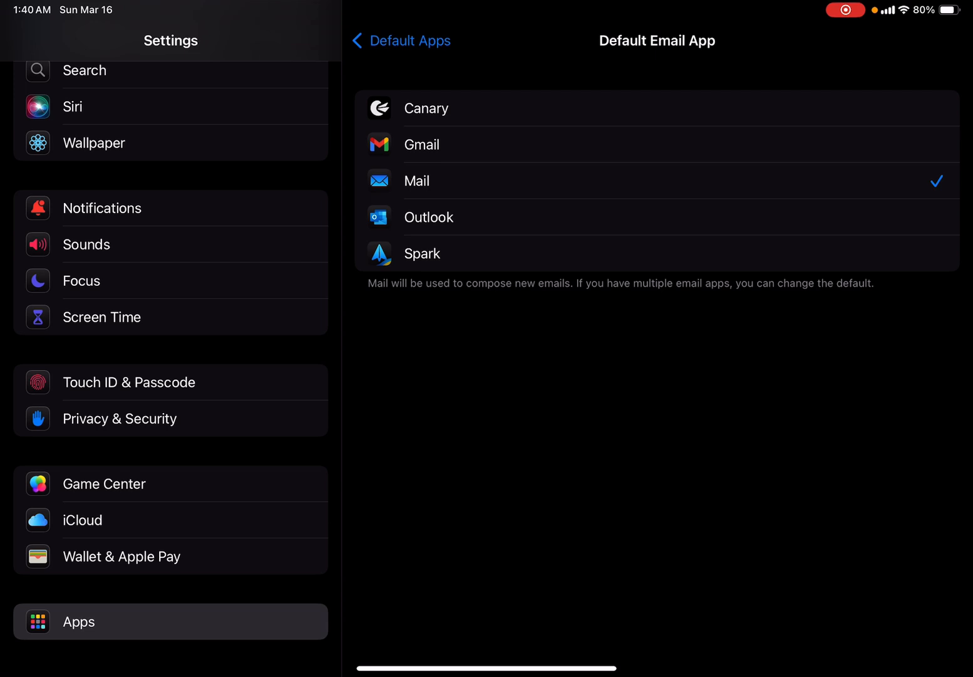
pyautogui.click(400, 41)
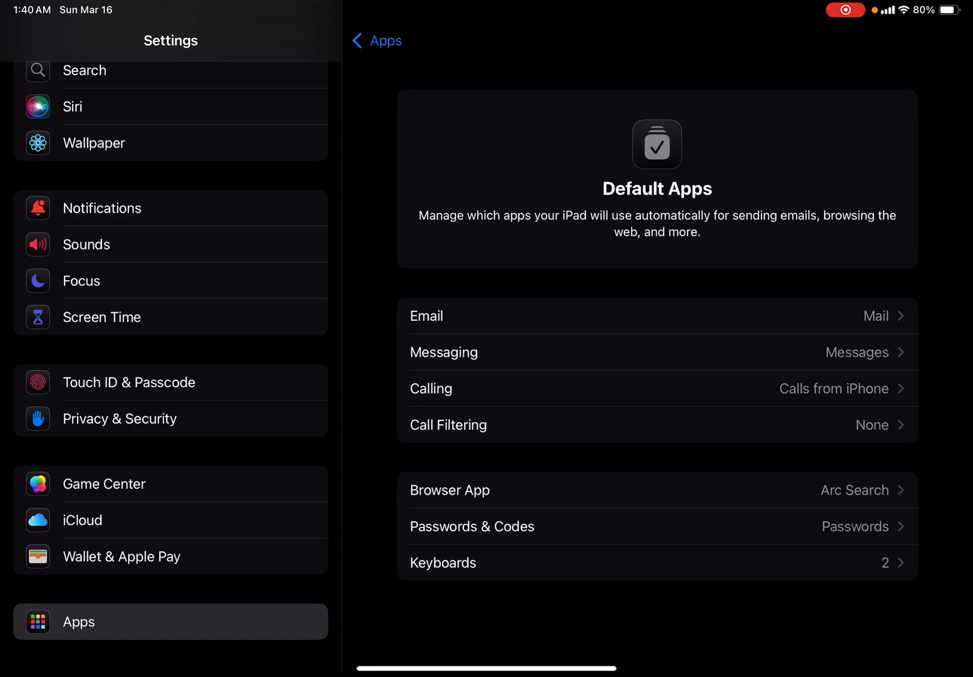